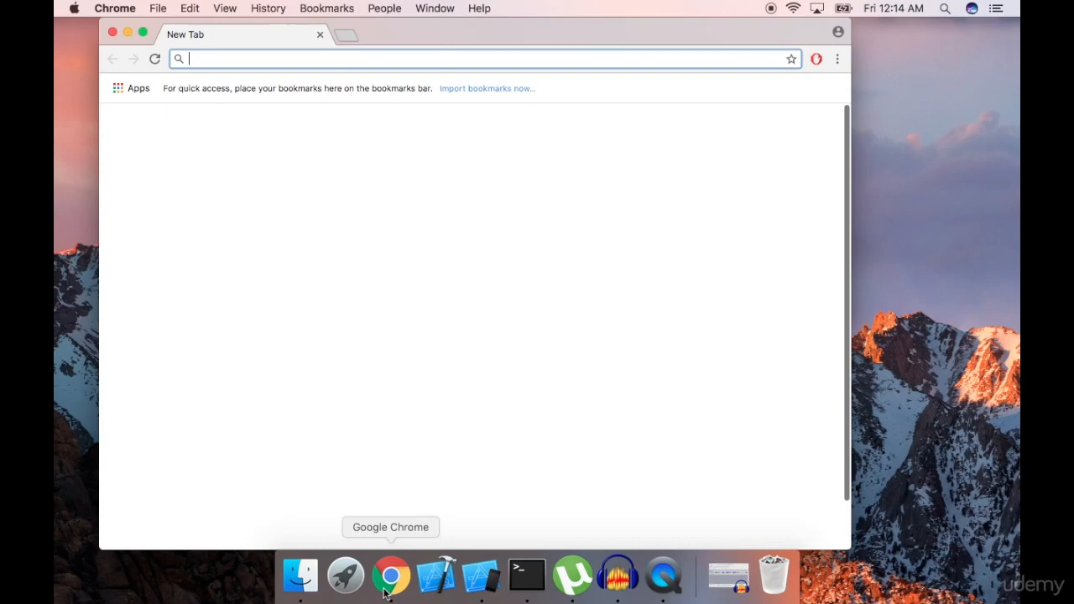
Find cocoapods.org and copy its 'sudo gem install cocoapods' command to run in Terminal.
{"action": "type", "text": "cocoapods.org"}
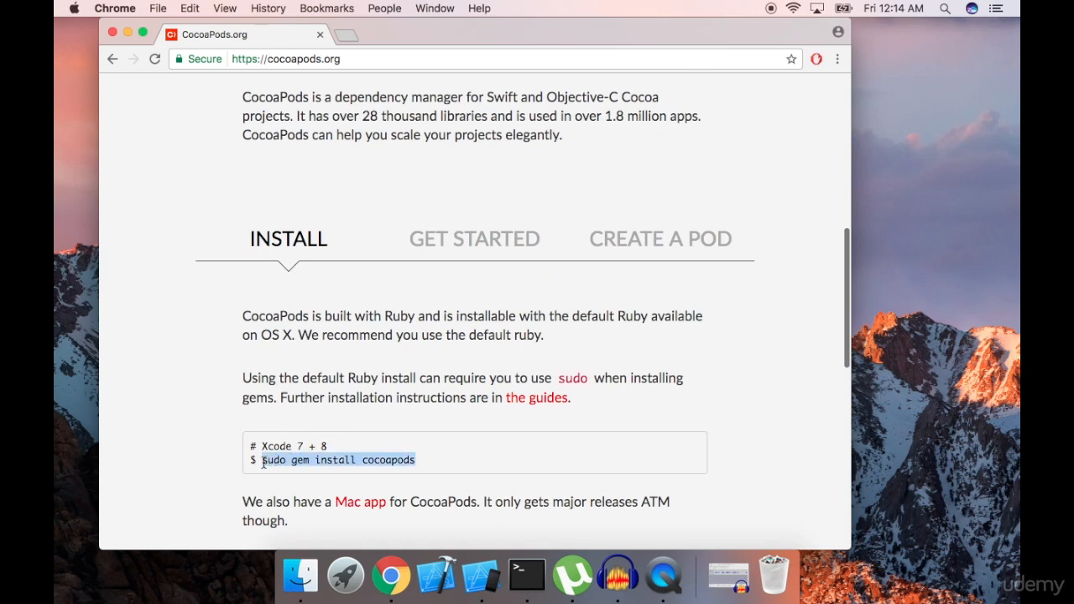
{"action": "left_click", "coordinate": [526, 574]}
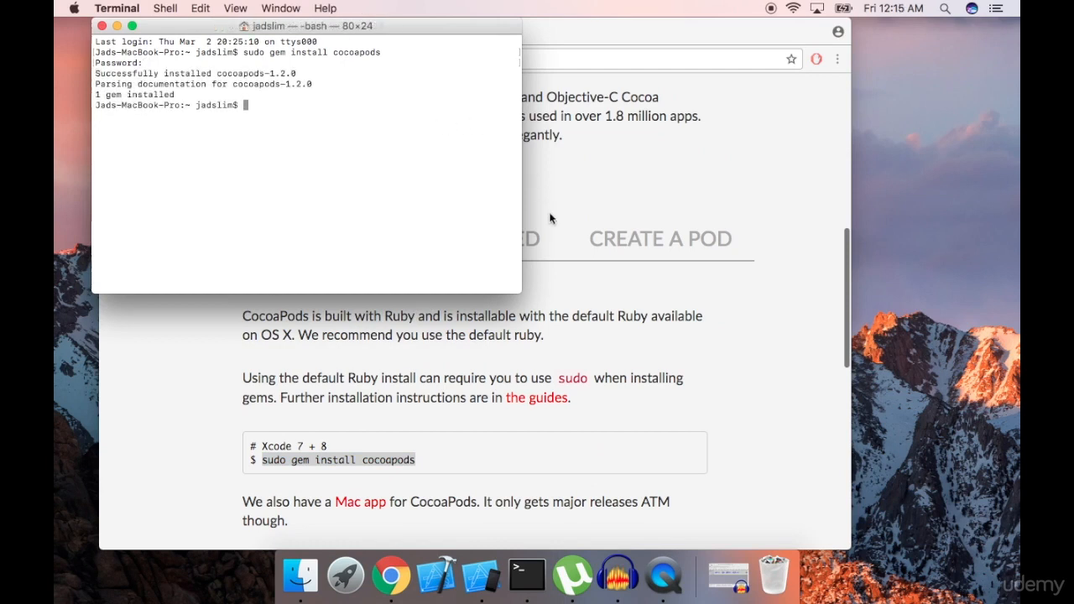
{"action": "mouse_move", "coordinate": [436, 574]}
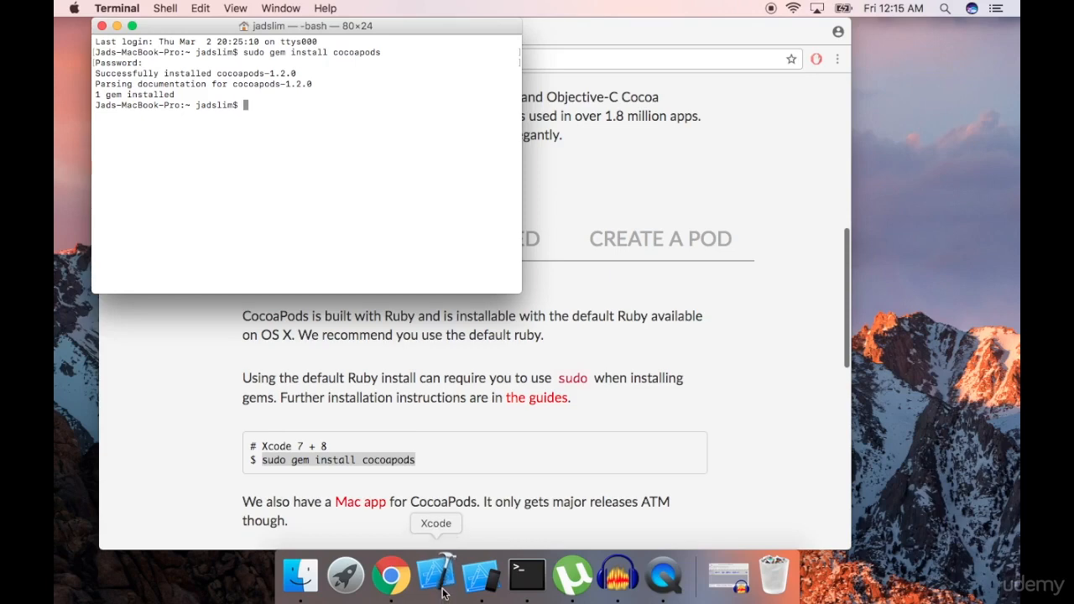
Create the MyChatApp Swift project on the Desktop and close its window.
{"action": "left_click", "coordinate": [437, 576]}
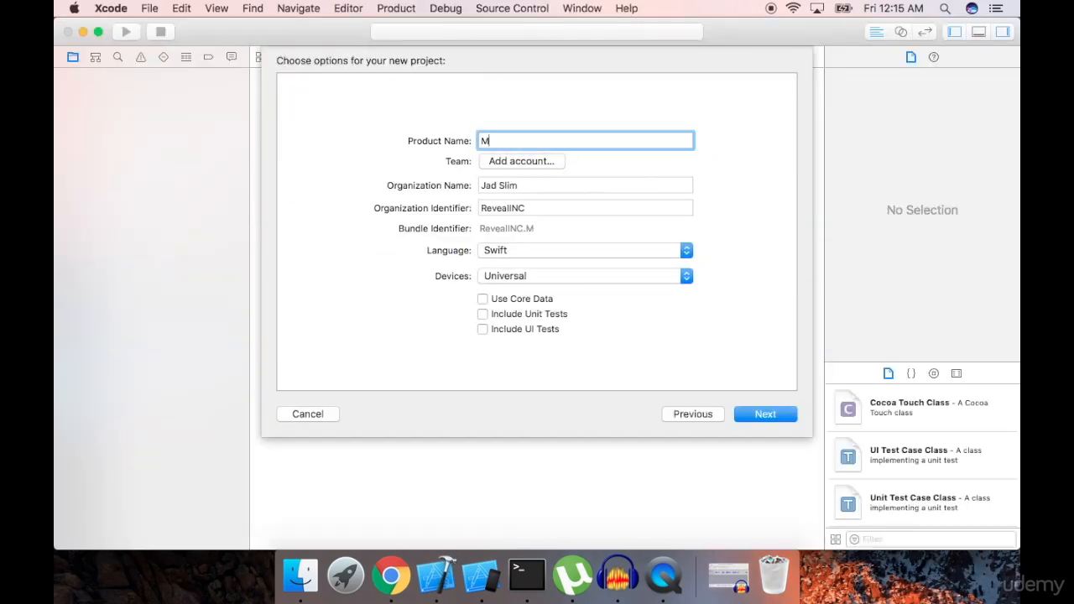
{"action": "left_click", "coordinate": [307, 413]}
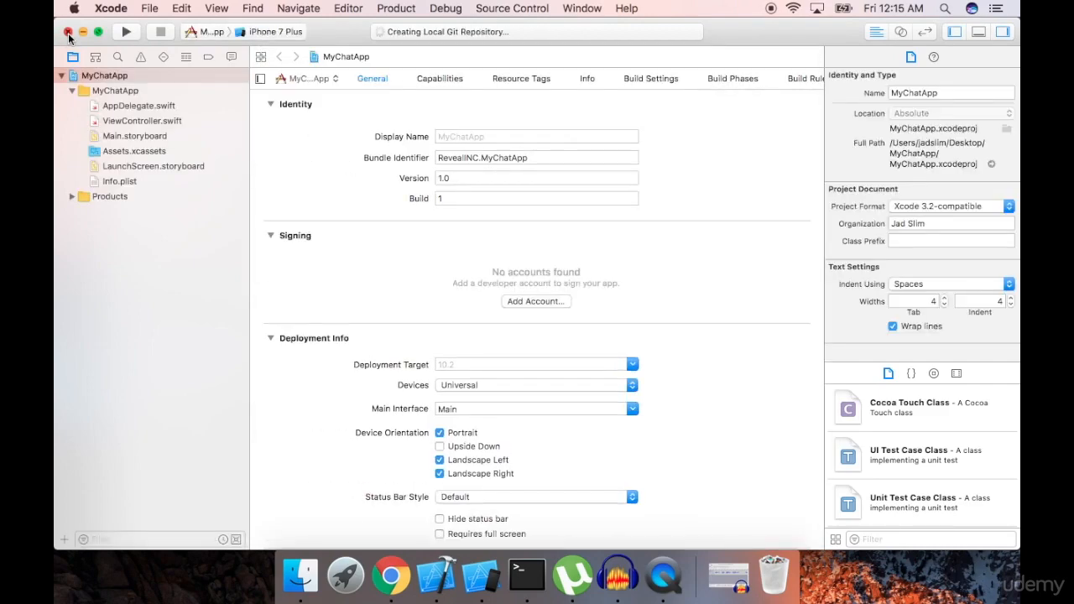
{"action": "left_click", "coordinate": [527, 577]}
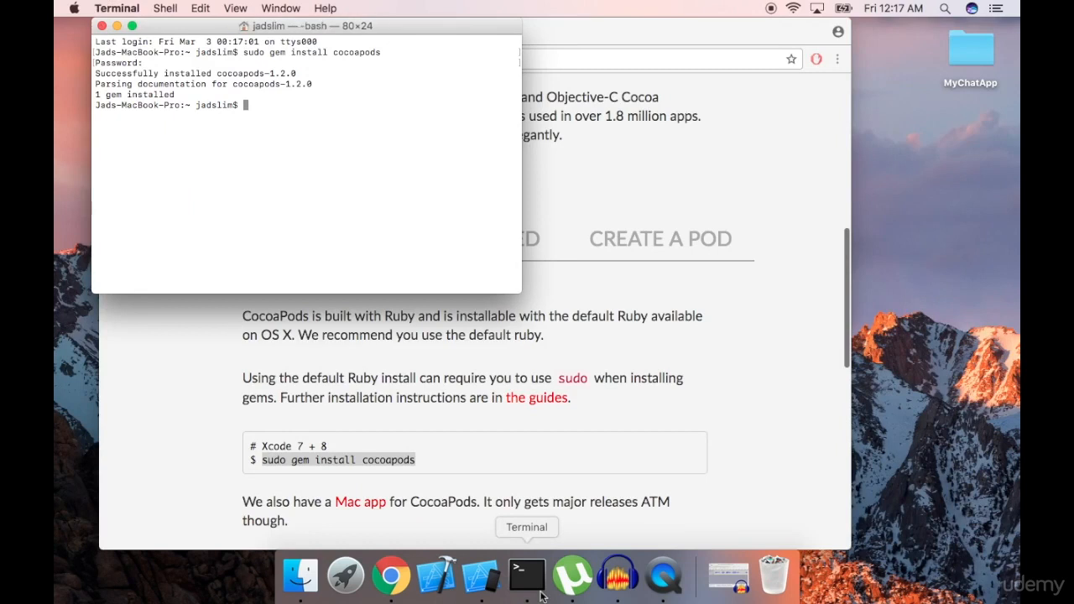
Run 'cd Desktop/MyChatApp/' then 'pod init' to generate the Podfile.
{"action": "type", "text": "cd Desktop/MyChatApp/"}
{"action": "type", "text": "pod"}
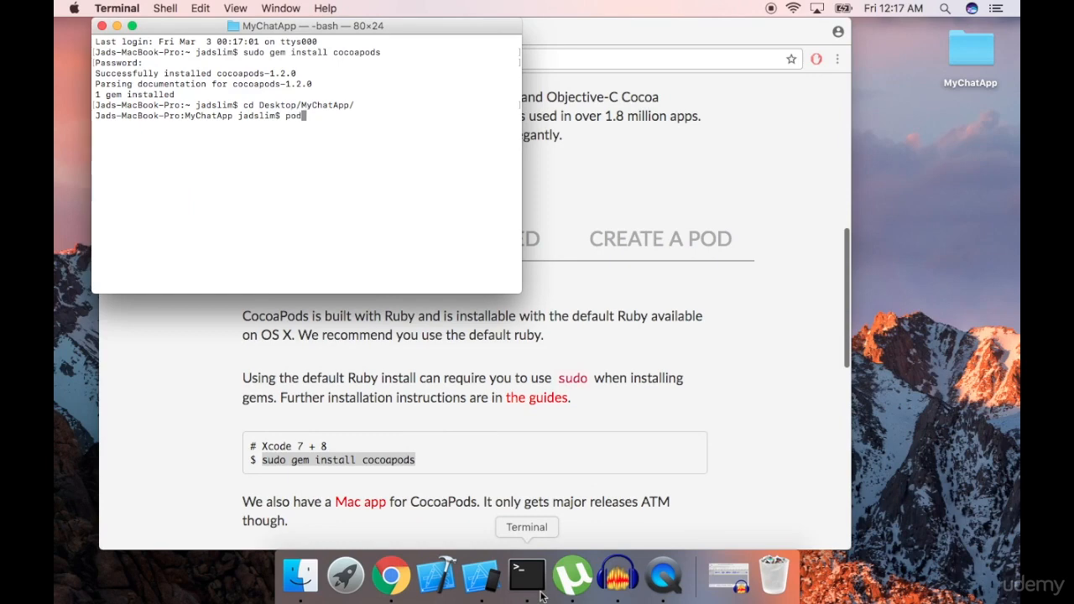
{"action": "type", "text": "ini"}
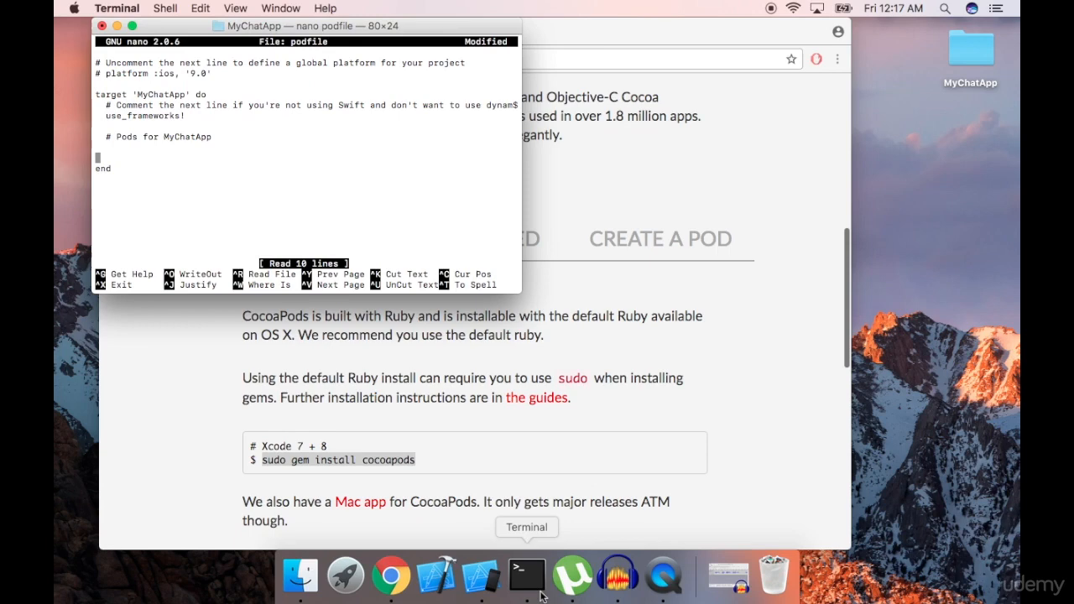
{"action": "mouse_move", "coordinate": [802, 265]}
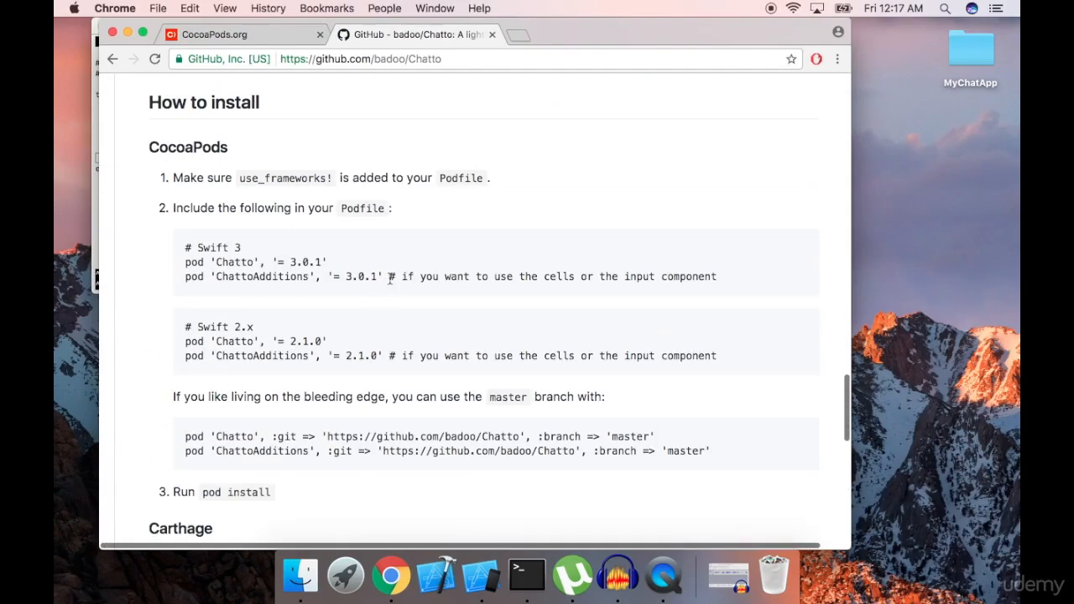
Copy Chatto's two Swift 3 pod lines from github.com/badoo/Chatto and return to nano.
{"action": "left_click_drag", "start_coordinate": [184, 262], "coordinate": [380, 276]}
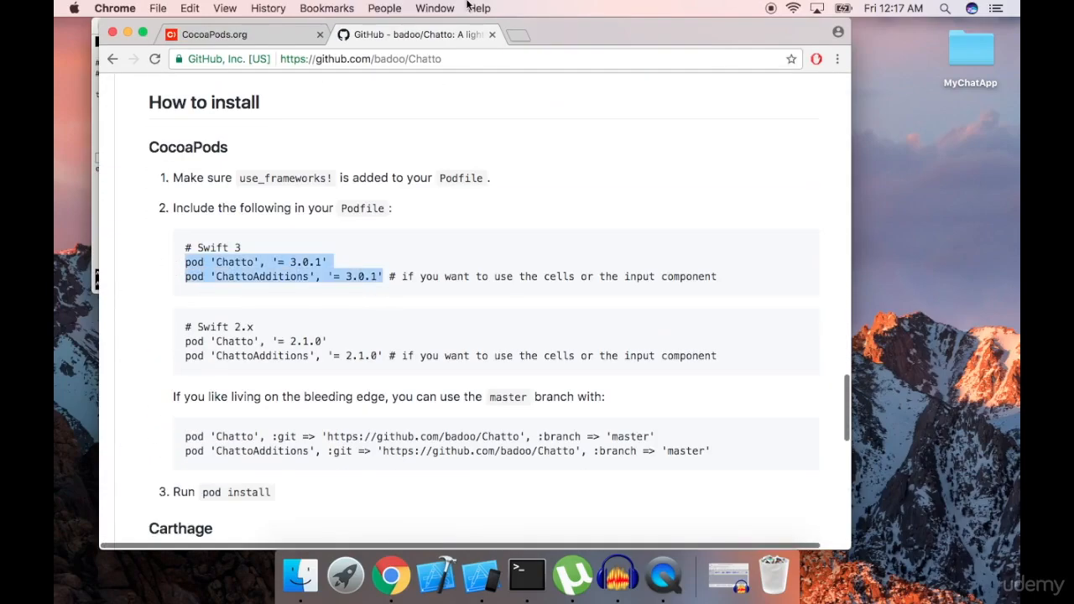
{"action": "left_click", "coordinate": [527, 574]}
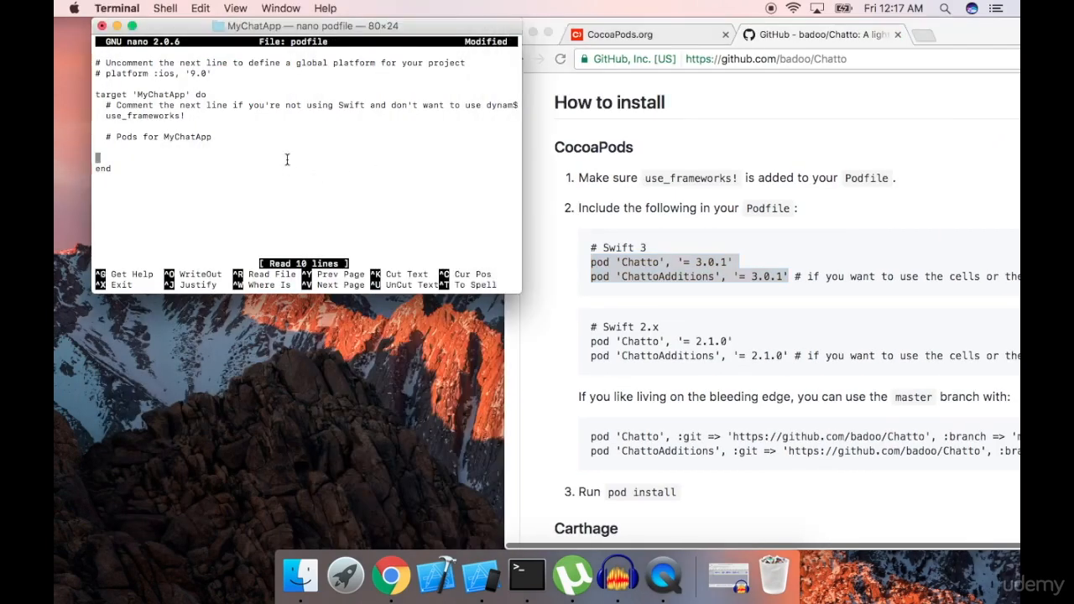
Add pod 'Chatto' and 'ChattoAdditions' = 3.0.1 to the Podfile, save it and run 'pod install'.
{"action": "type", "text": "pod 'Chatto', '= 3.0.1'"}
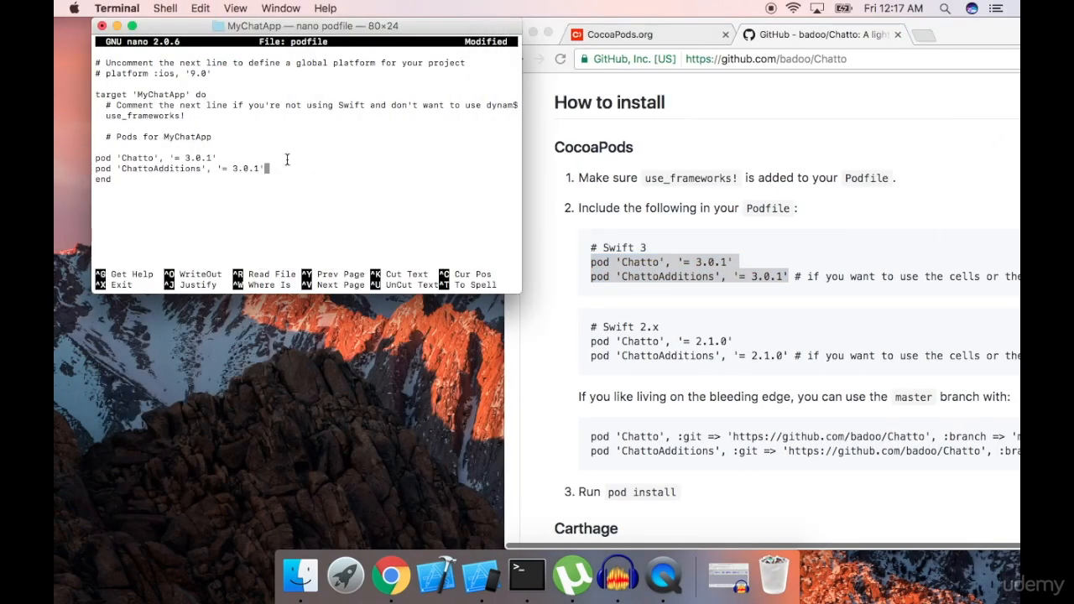
{"action": "key", "text": "ctrl+x"}
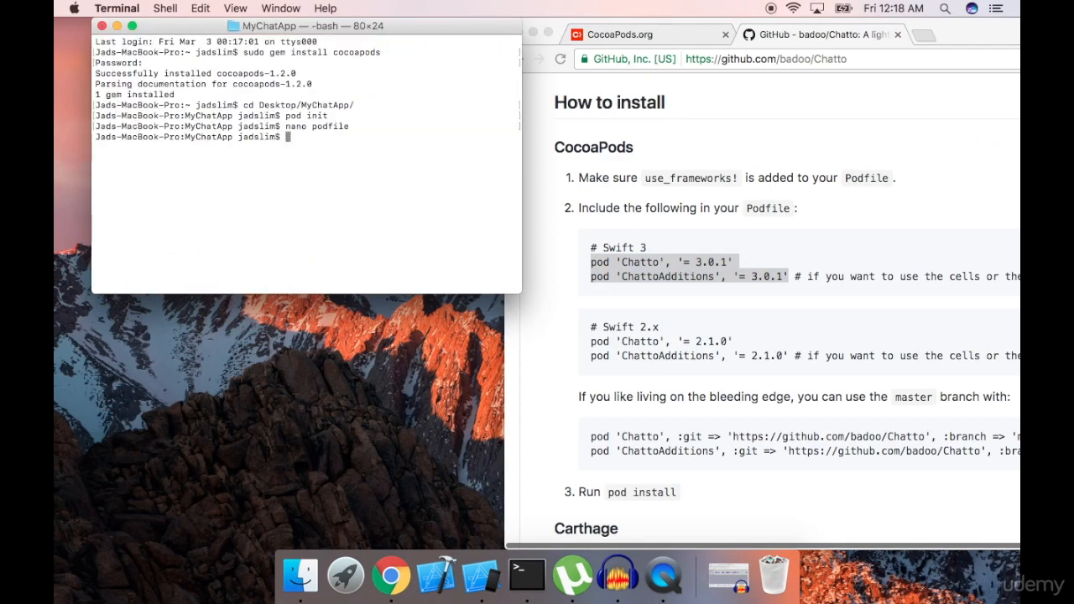
{"action": "type", "text": "p"}
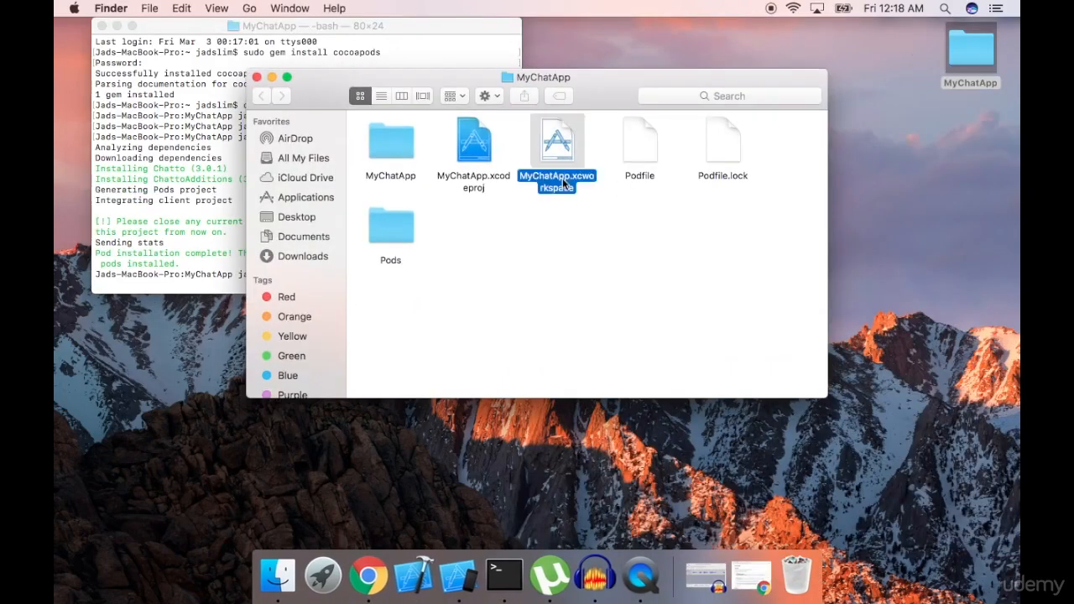
Open MyChatApp.xcworkspace and expand the Pods group showing both pods.
{"action": "double_click", "coordinate": [557, 141]}
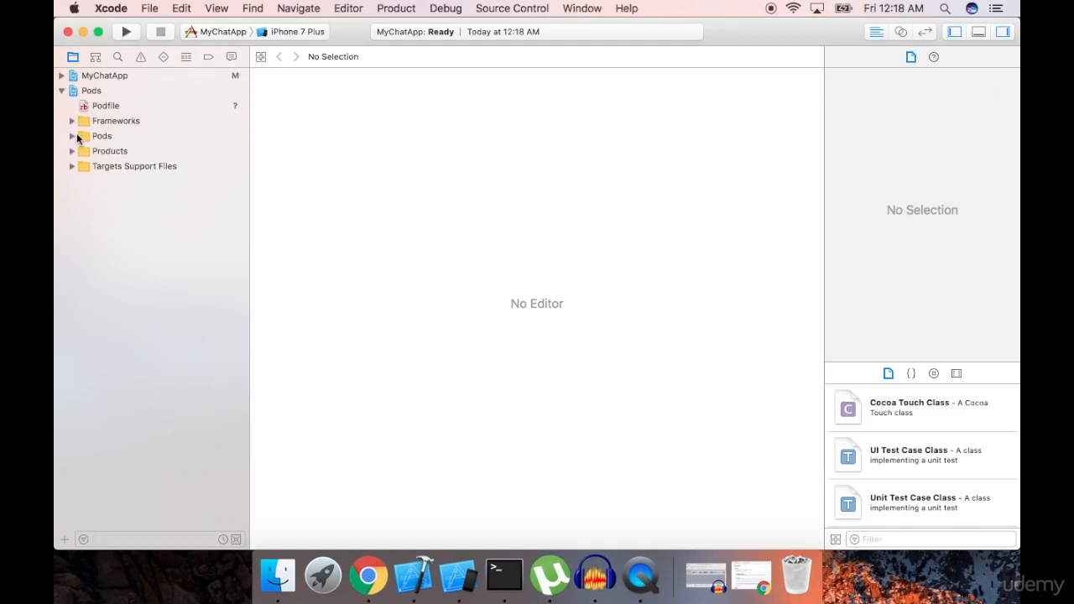
{"action": "left_click", "coordinate": [72, 136]}
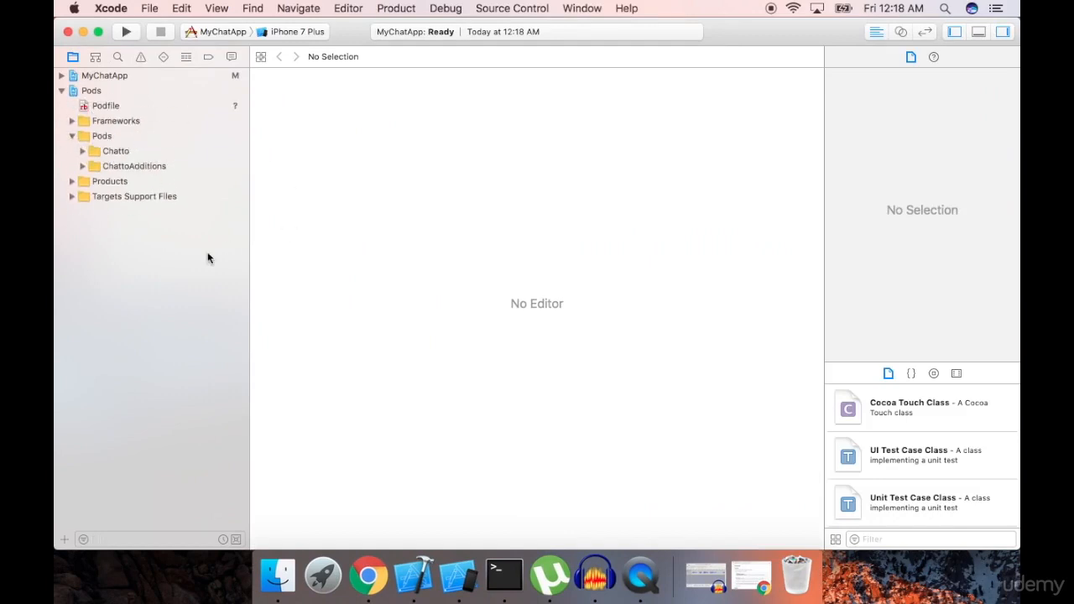